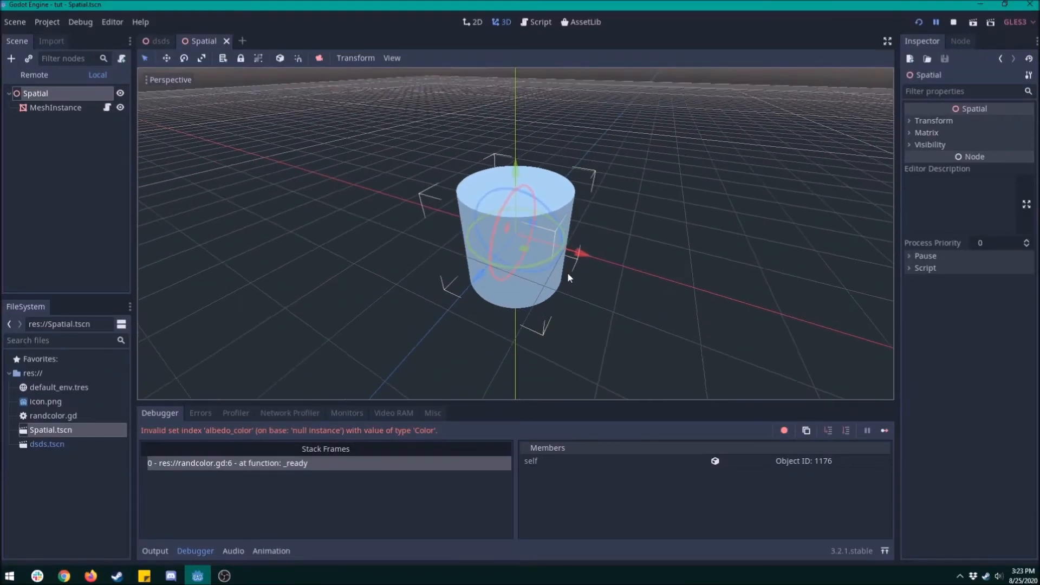
# Select the MeshInstance and assign a New SpatialMaterial to its Material 0 slot
pyautogui.click(56, 107)
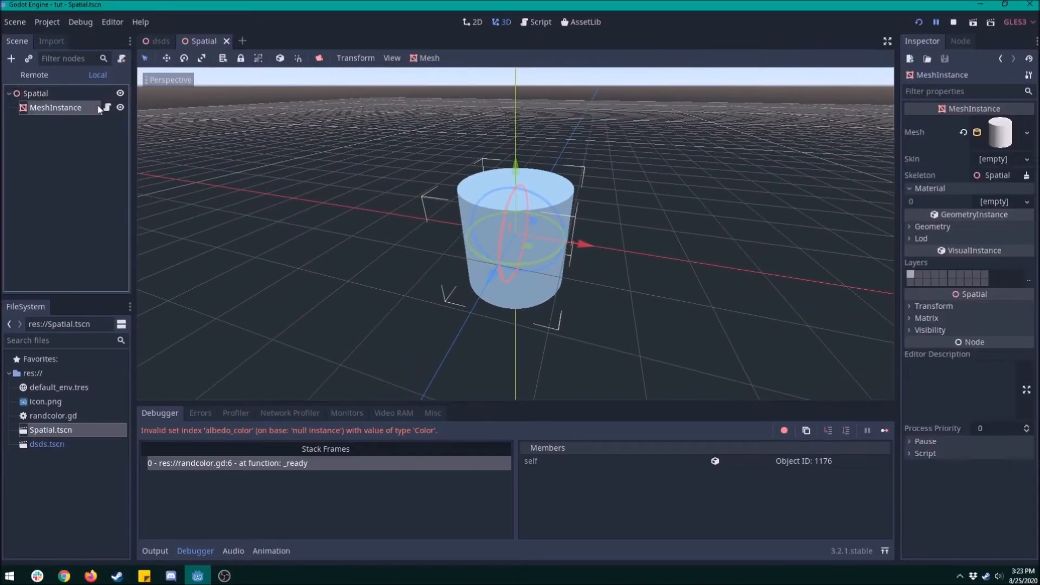
pyautogui.click(1026, 201)
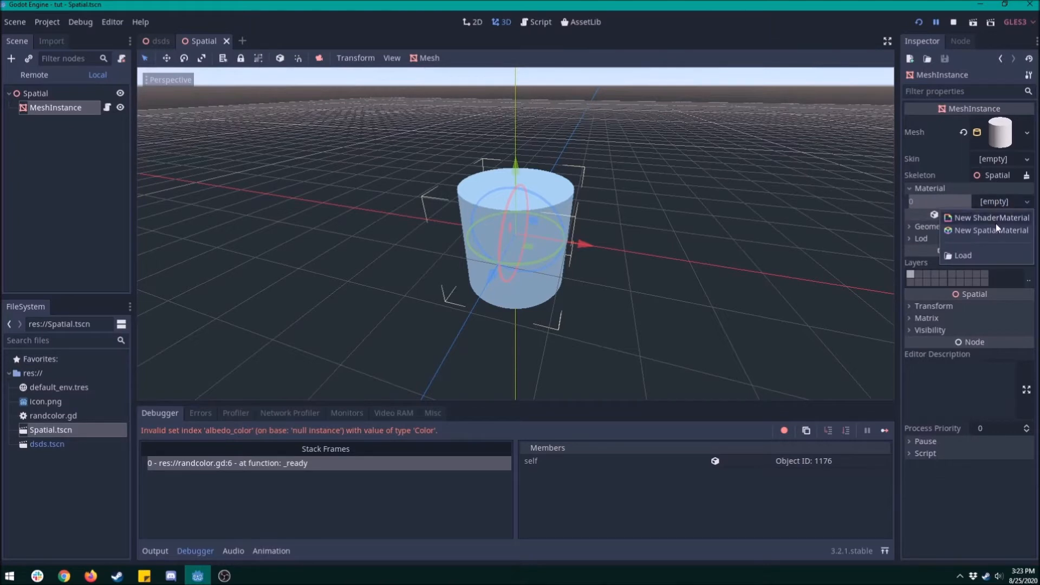
pyautogui.click(991, 230)
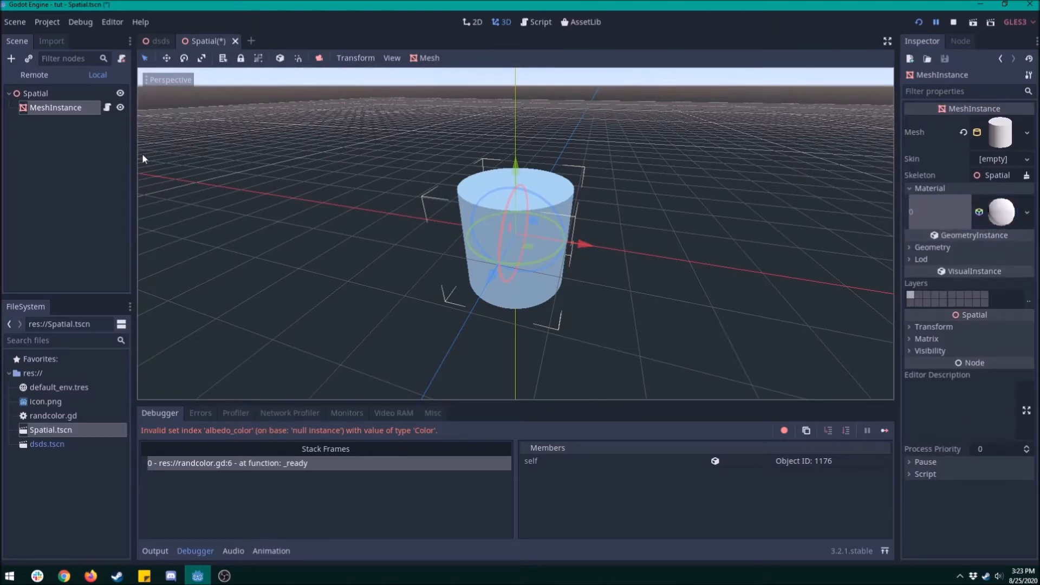
# Switch to the Script workspace and open randcolor.gd in the editor
pyautogui.click(540, 21)
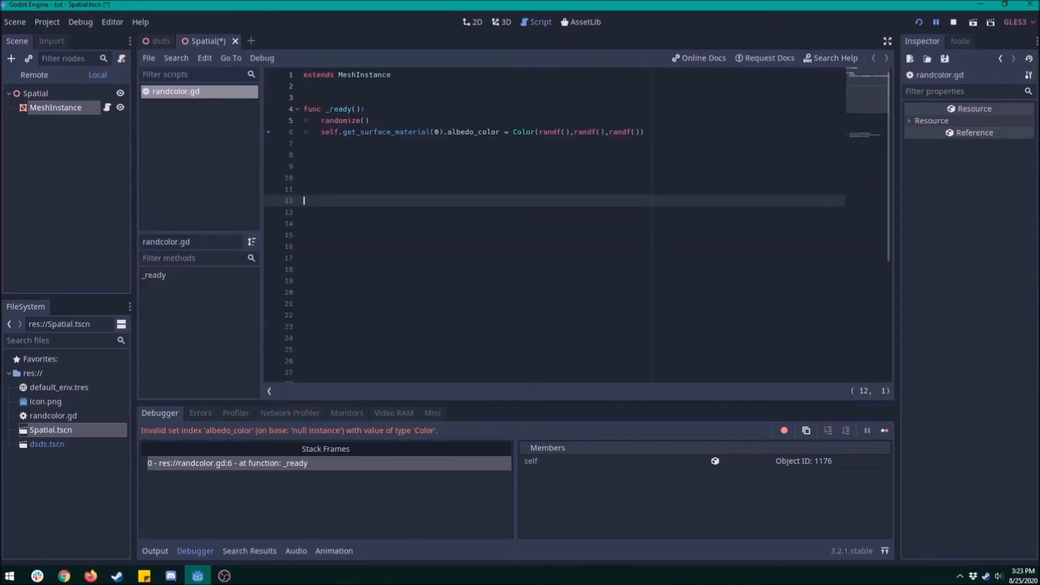
pyautogui.click(322, 131)
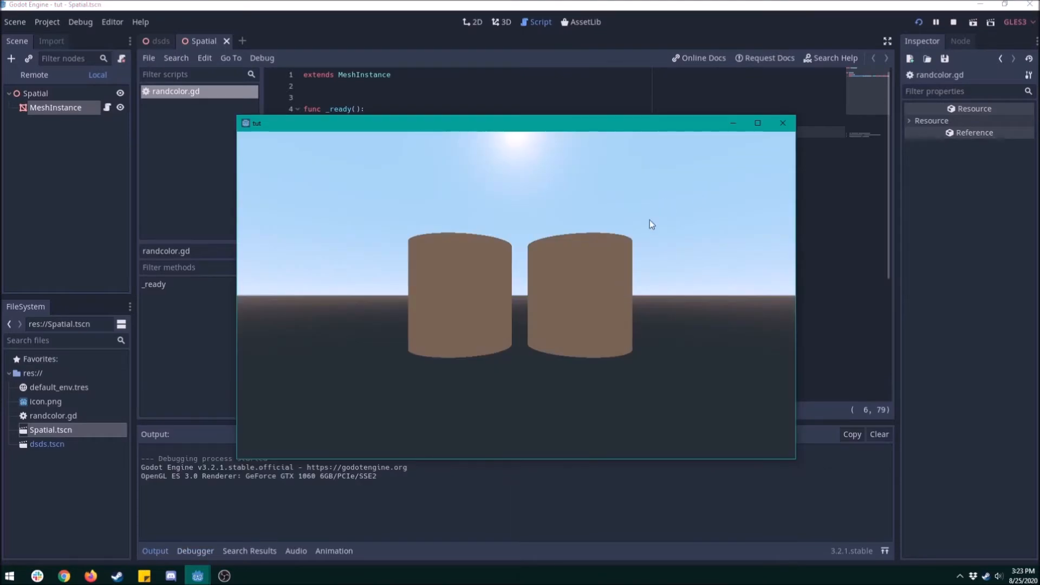
pyautogui.moveTo(546, 310)
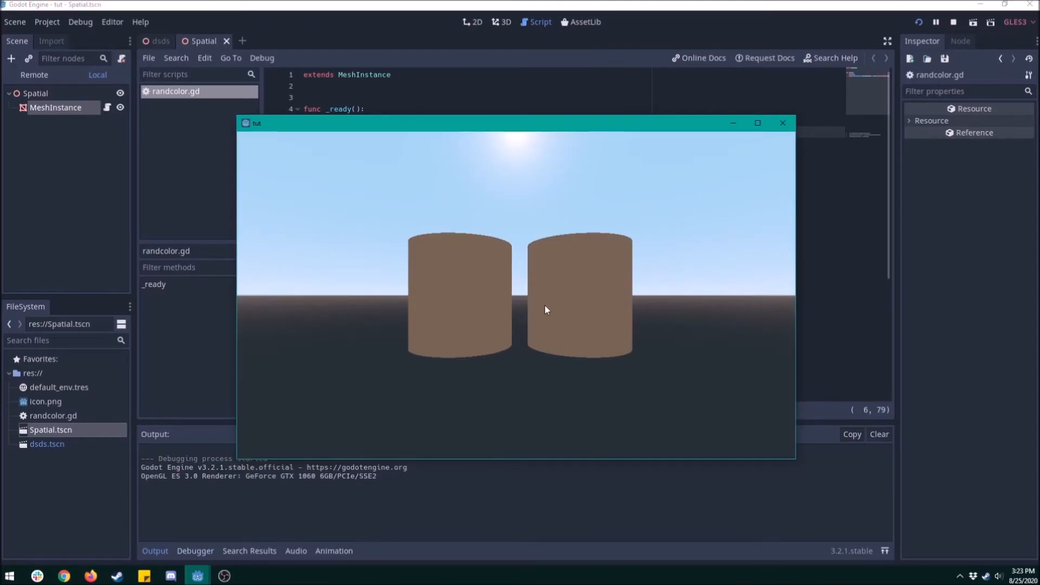
pyautogui.moveTo(524, 290)
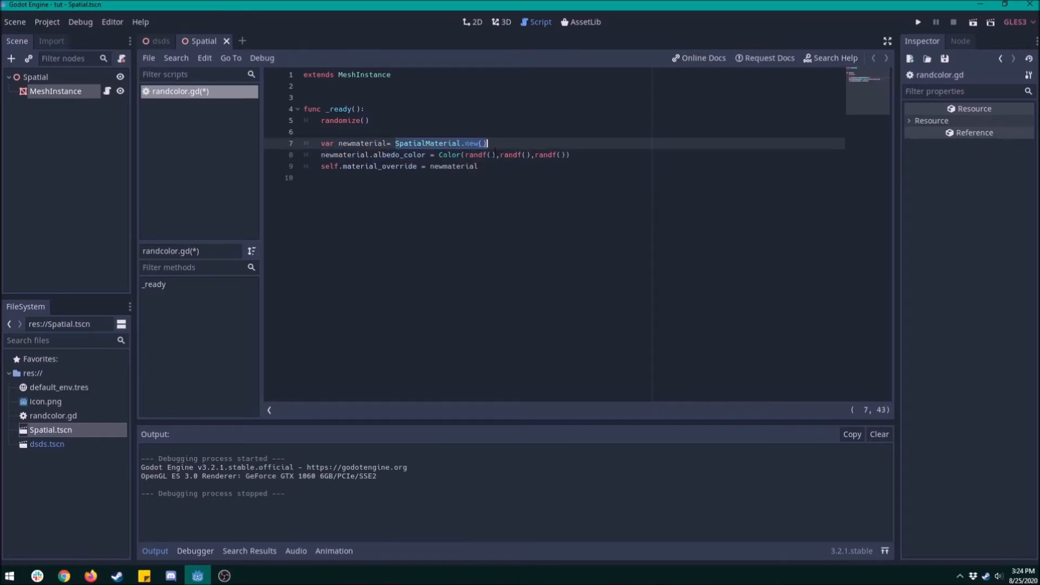
# Edit line 6 to set material_override to a SpatialMaterial with random albedo
pyautogui.click(322, 155)
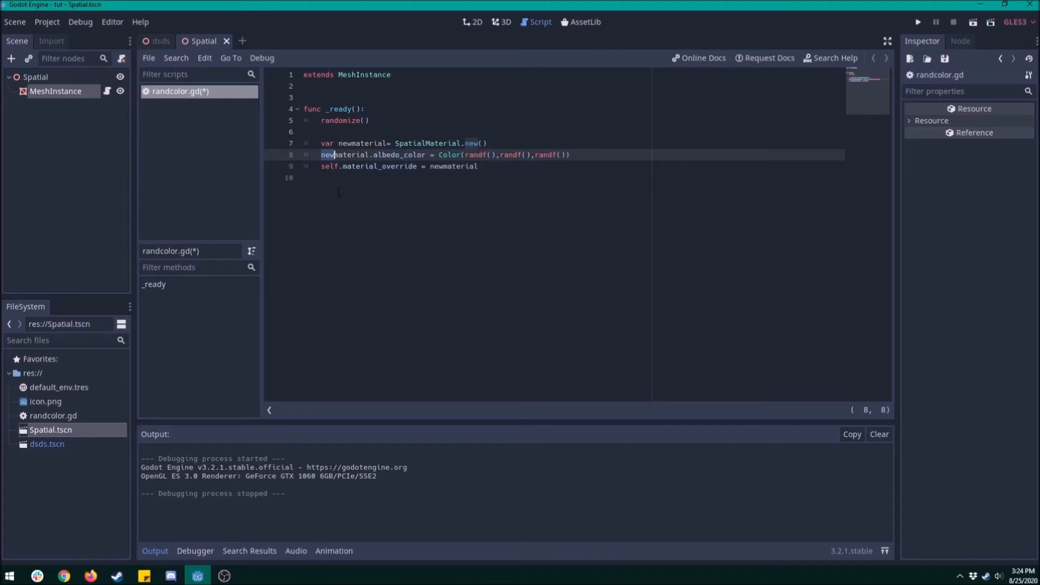
pyautogui.click(918, 22)
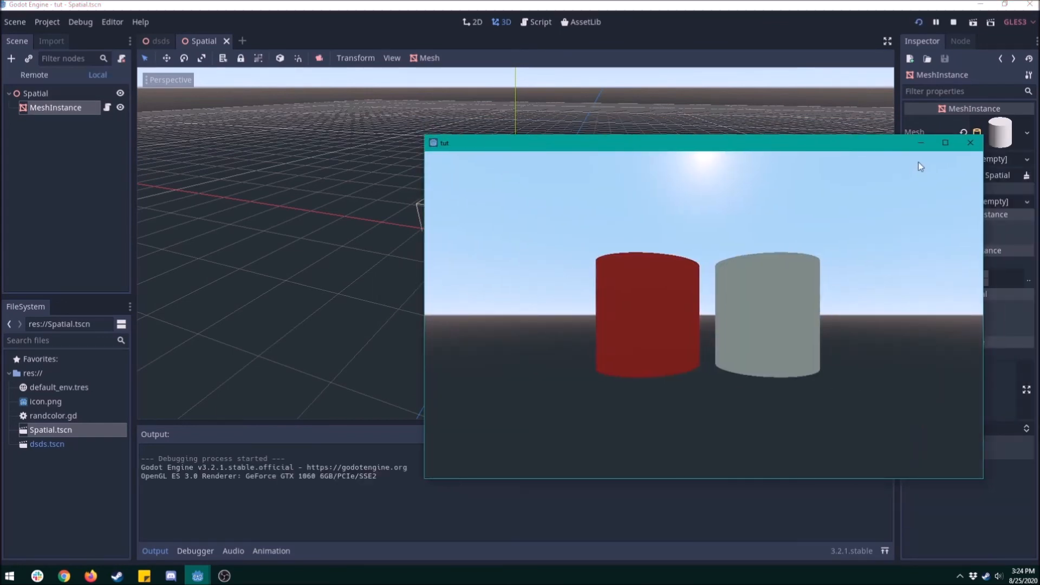
# Close the running game window after confirming the red and grey cylinders
pyautogui.click(970, 141)
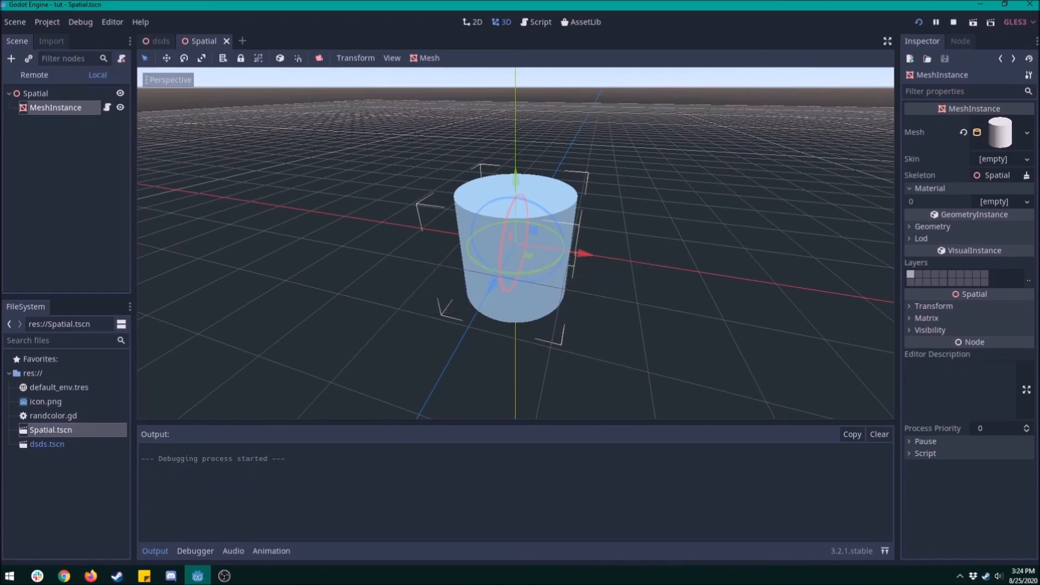